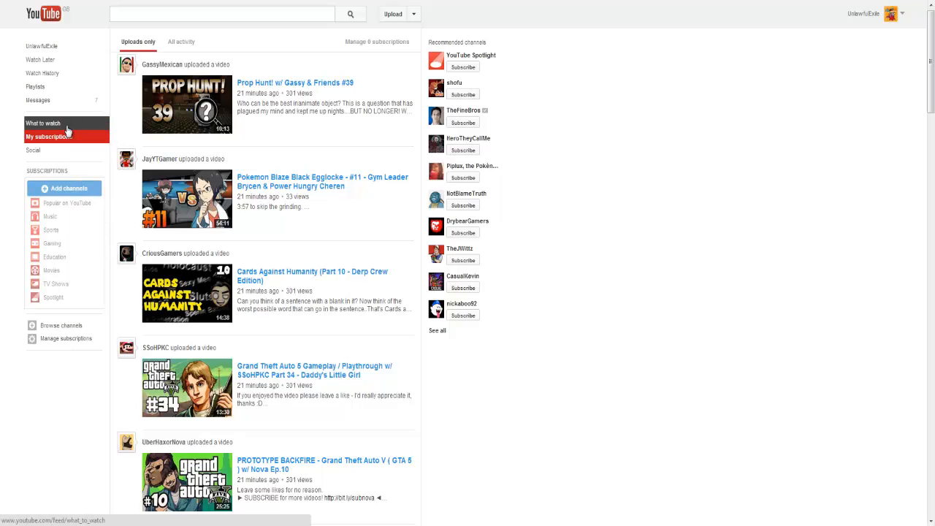
- From the subscriptions feed, bring up the manager listing all subscribed channels and their feed settings
click(42, 123)
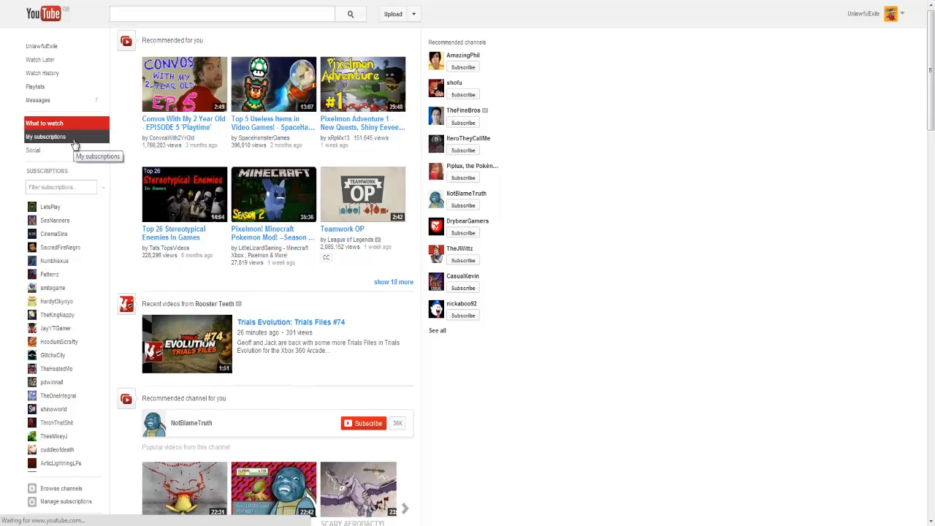
click(45, 137)
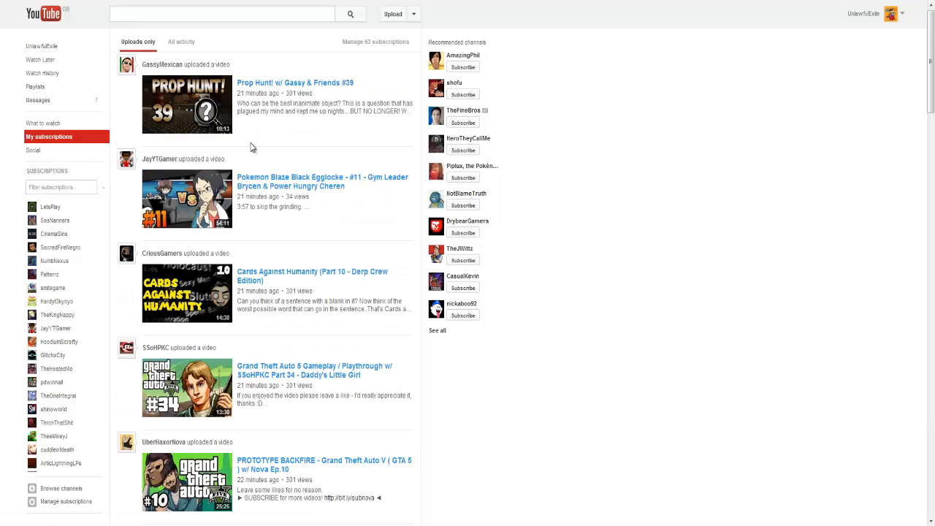
mouse_move(611, 252)
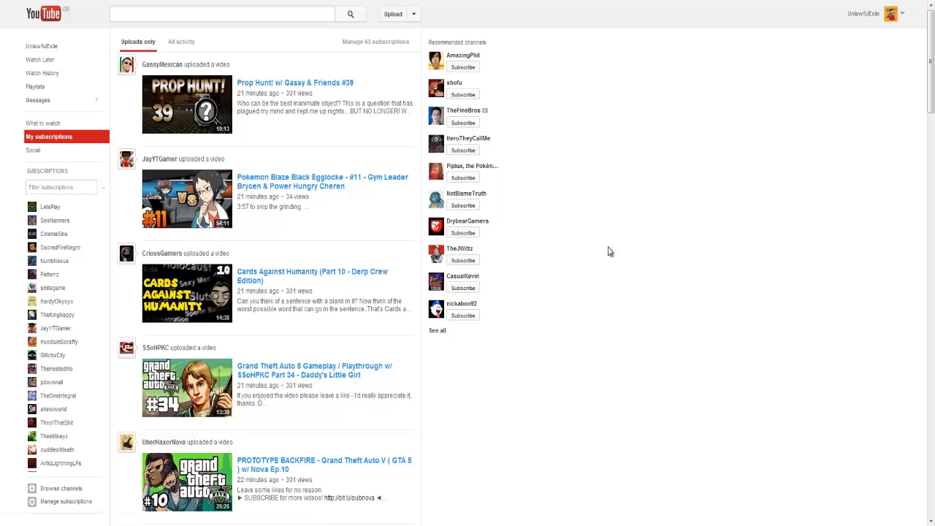
mouse_move(608, 231)
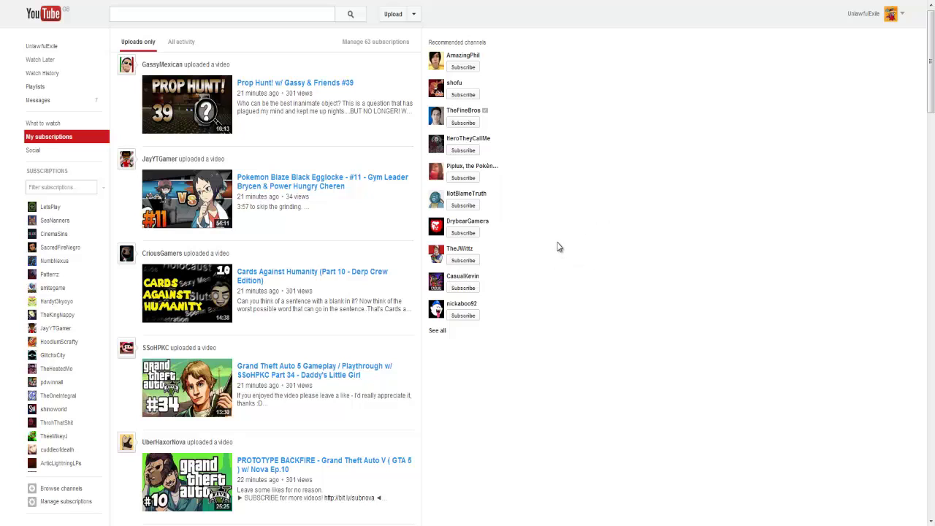
mouse_move(317, 162)
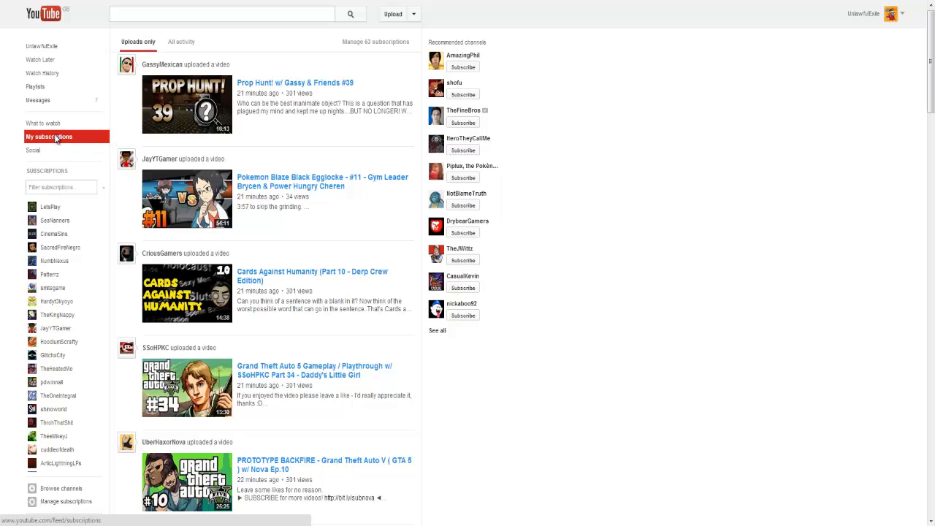
mouse_move(70, 146)
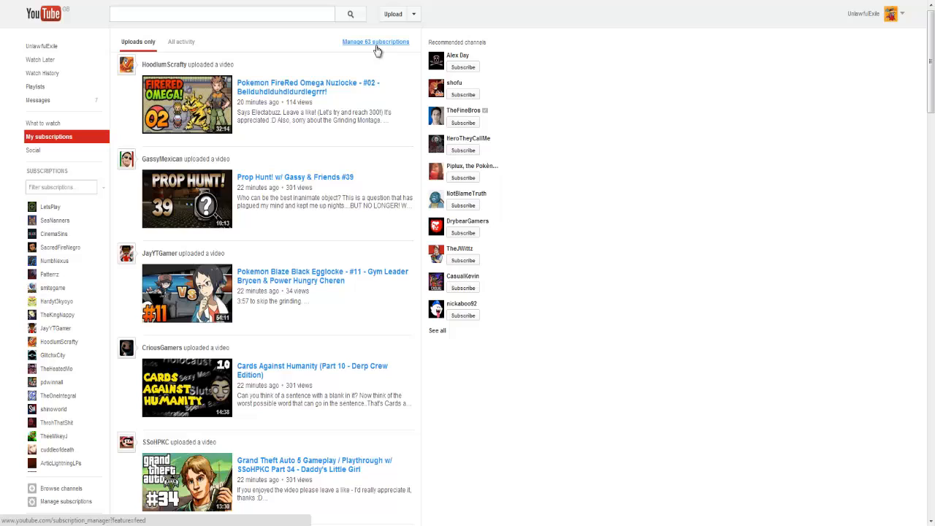
click(373, 42)
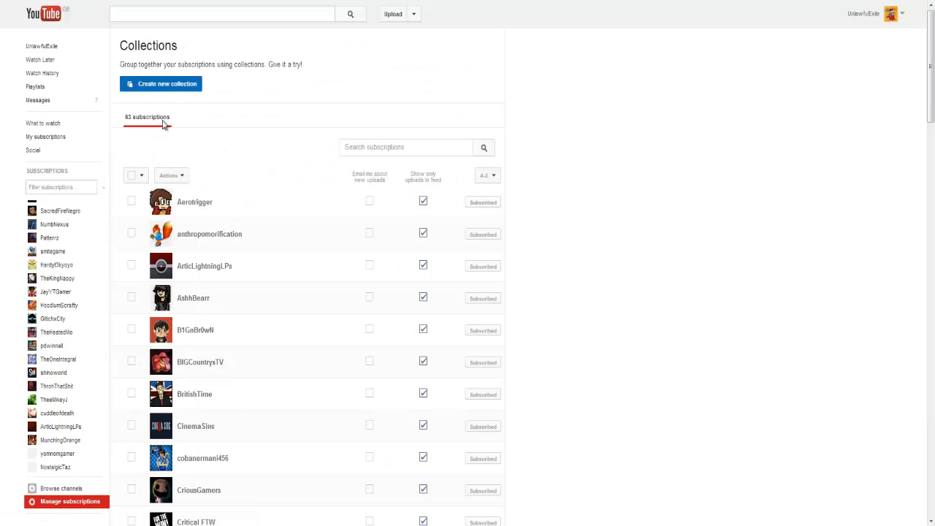
mouse_move(424, 181)
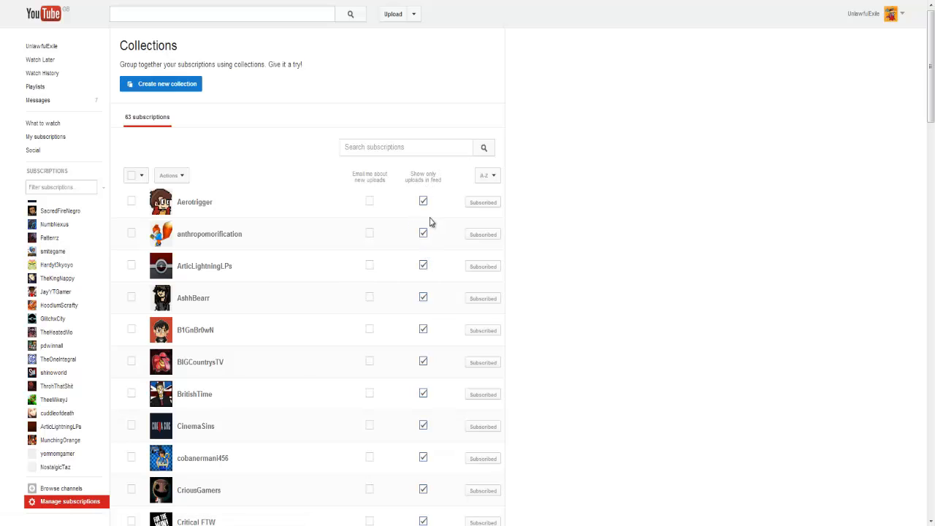
mouse_move(430, 251)
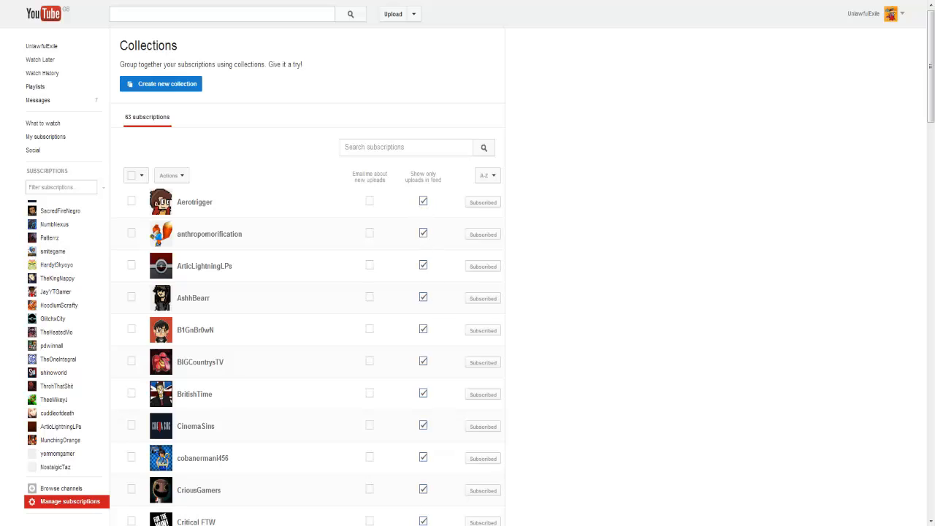
click(424, 201)
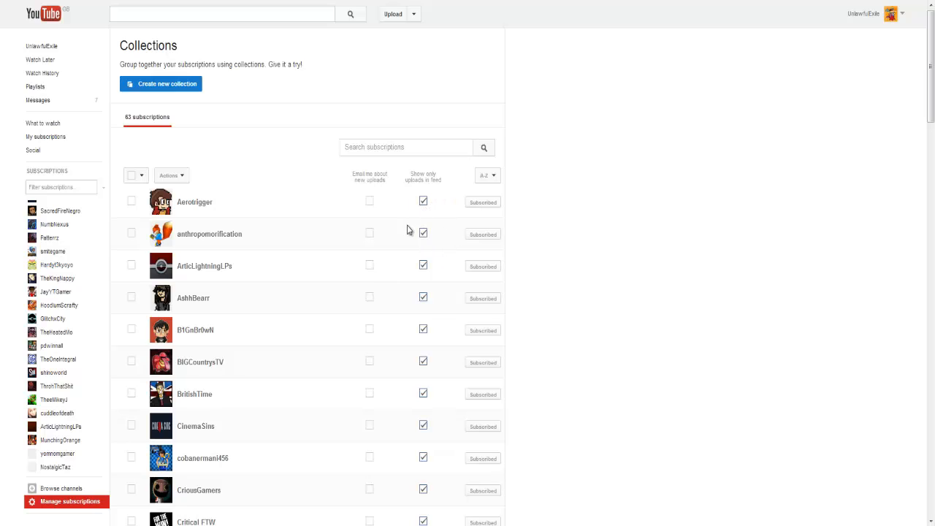
mouse_move(424, 222)
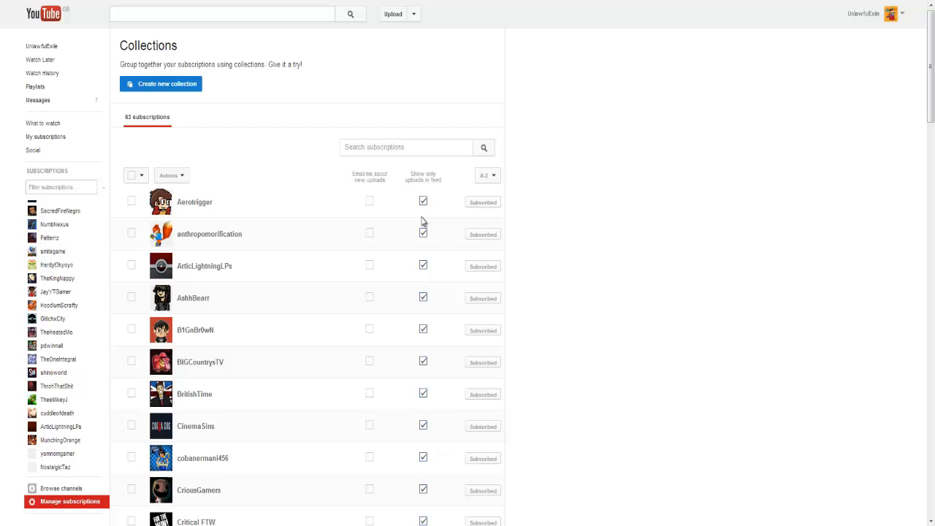
scroll(down, 3)
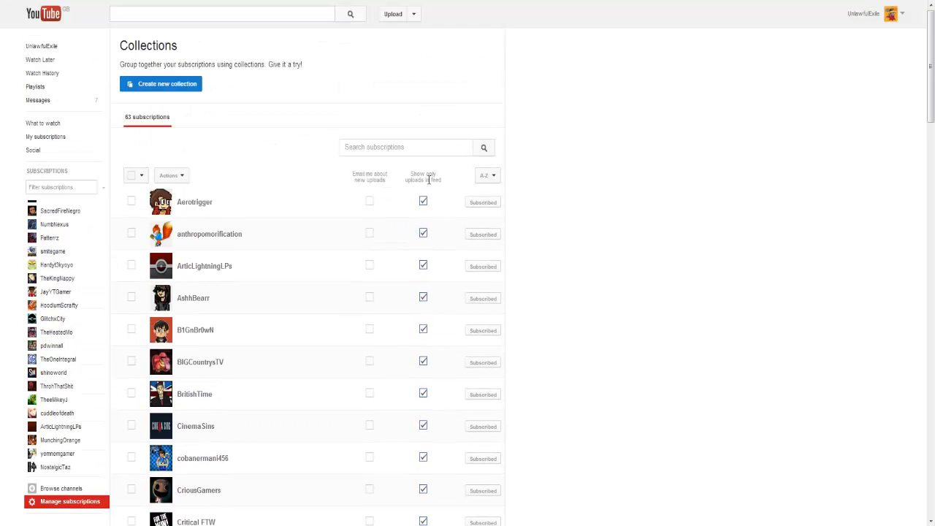
mouse_move(562, 224)
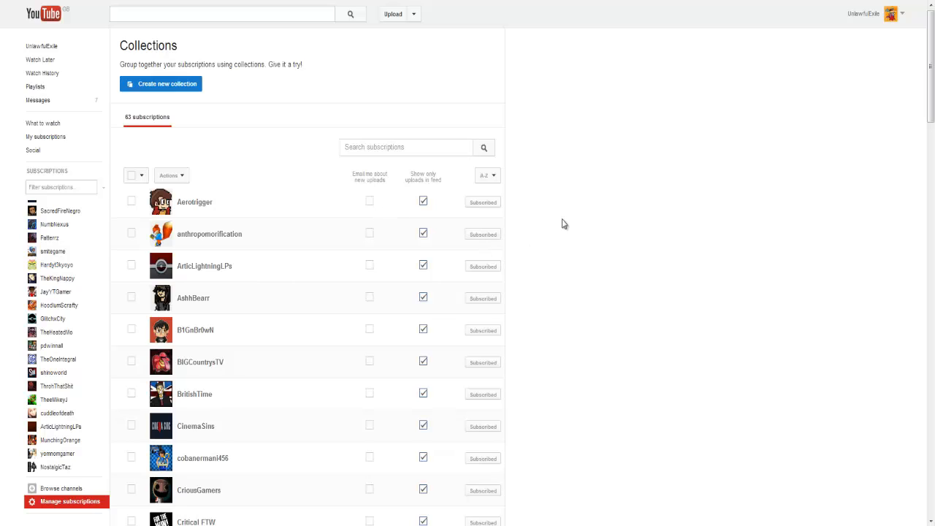
mouse_move(410, 438)
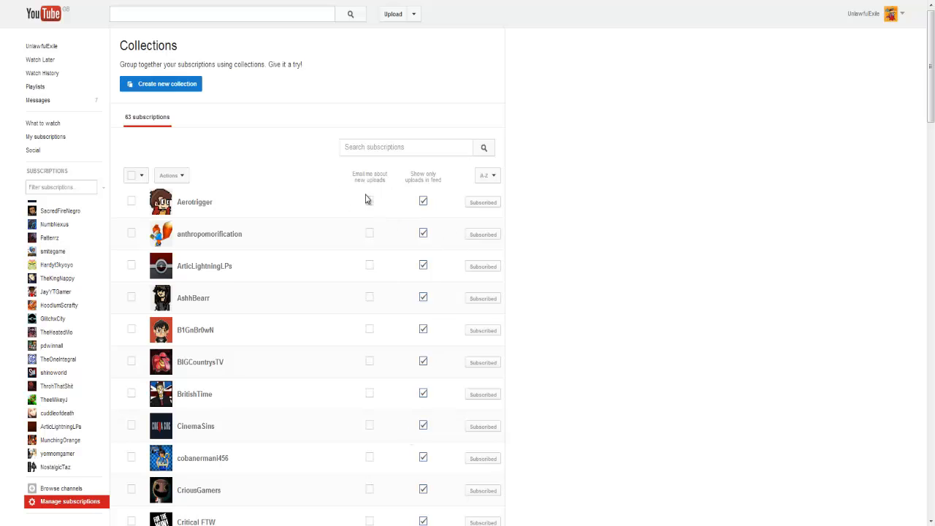
mouse_move(368, 190)
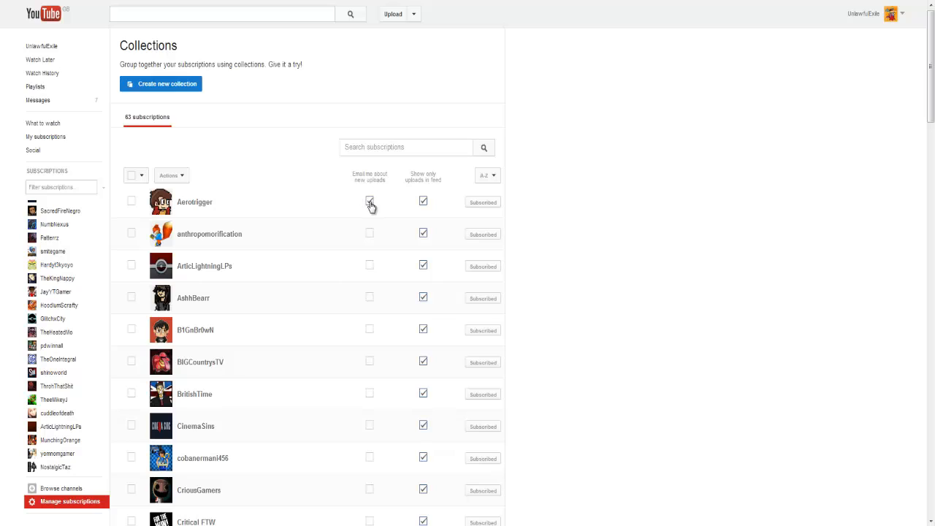
click(370, 202)
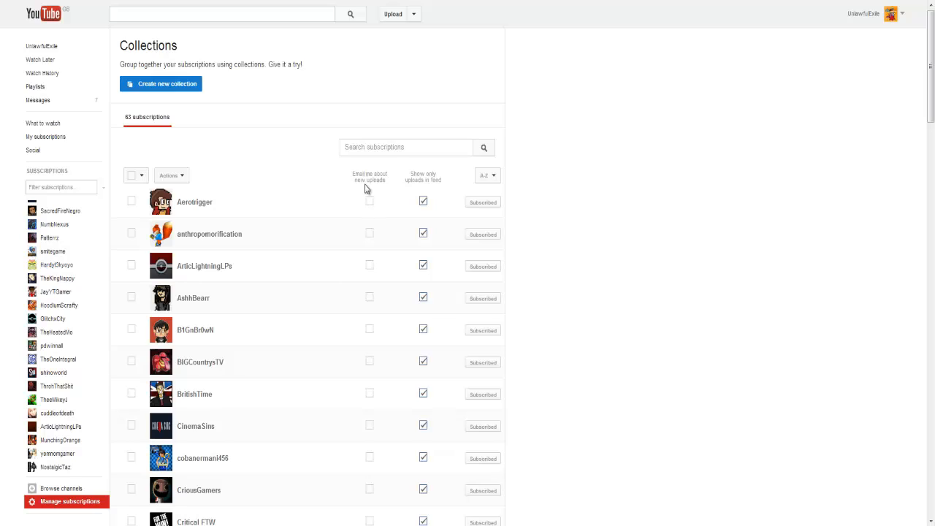
mouse_move(374, 211)
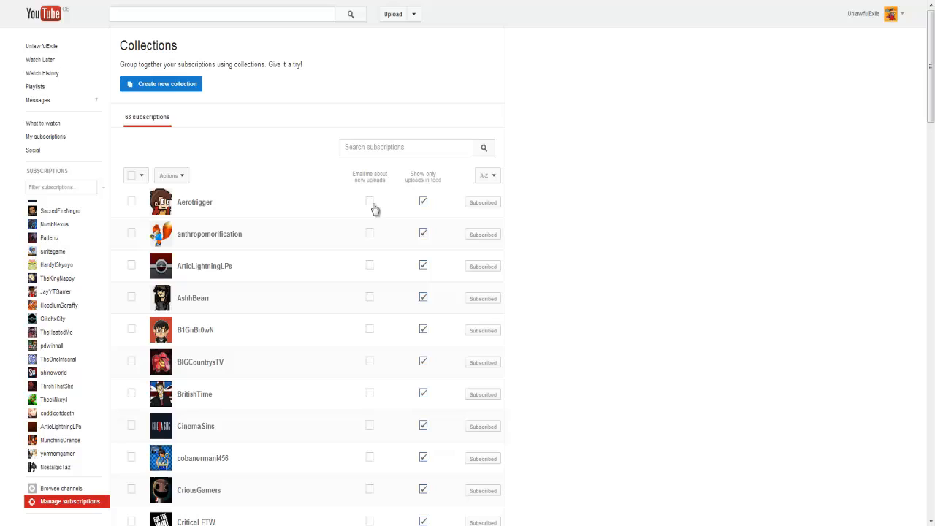